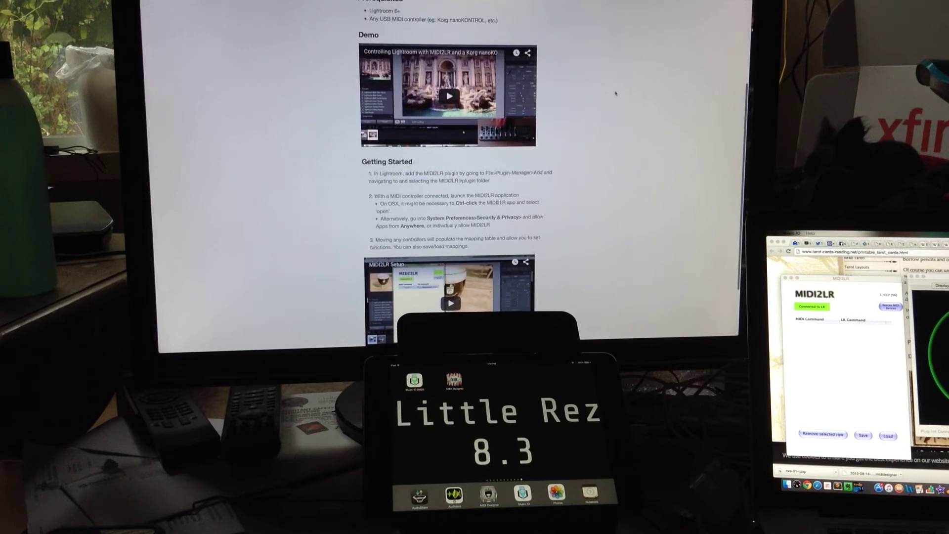
# Browse into the MIDI2LR Mappings folder so the saved MIDI Designer basic XML profile is listed.
pyautogui.scroll(3)
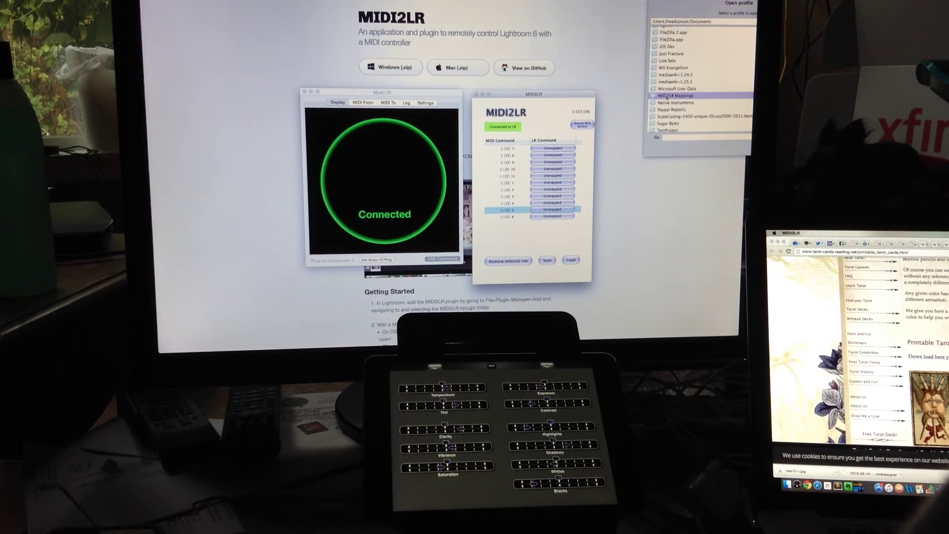
pyautogui.doubleClick(674, 95)
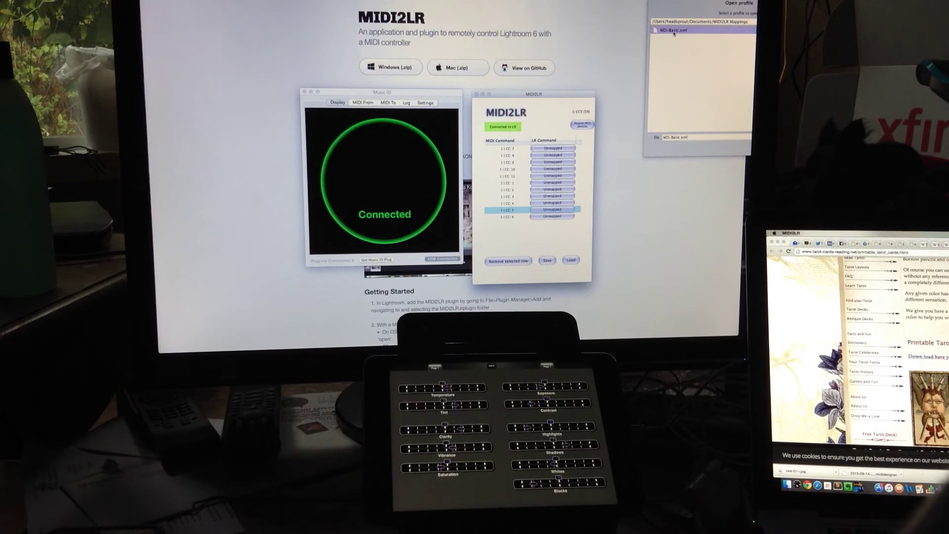